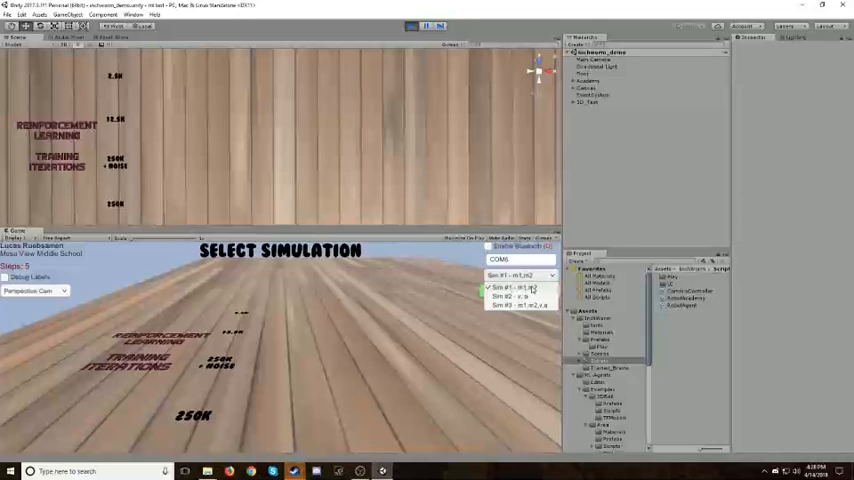
mouse_move(520, 305)
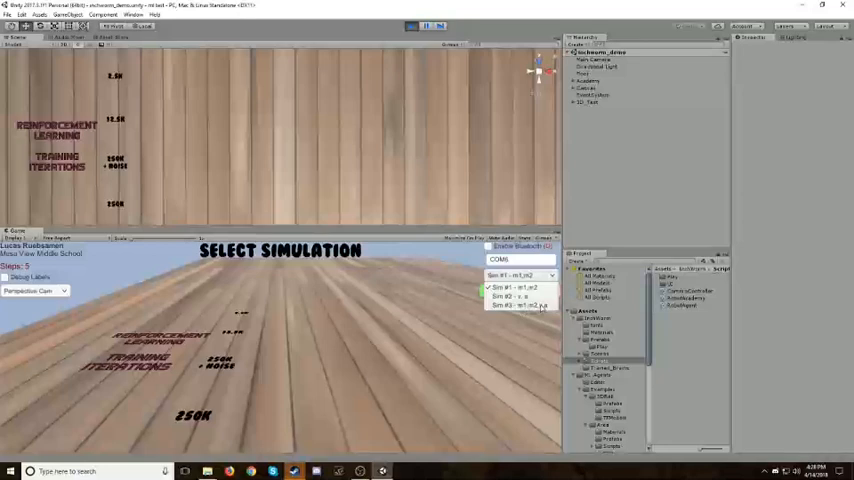
Step: Pick 'Sim #1 - m1,m2' from the Game view's simulation dropdown
click(517, 287)
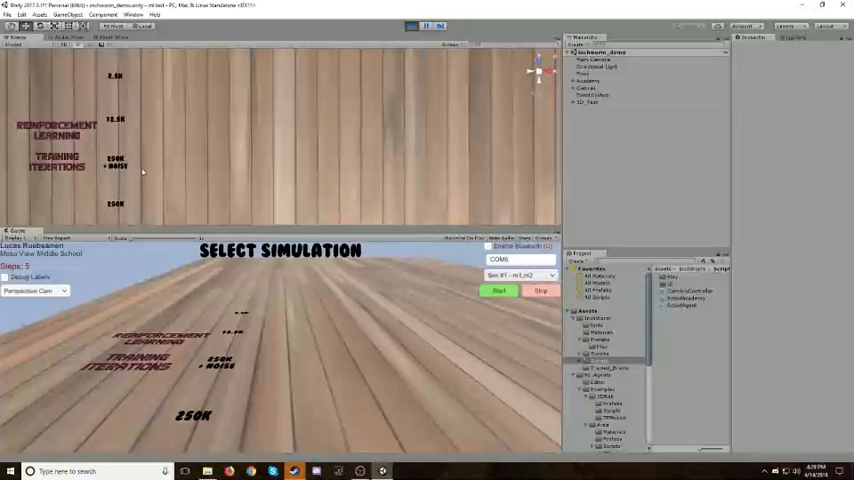
mouse_move(595, 135)
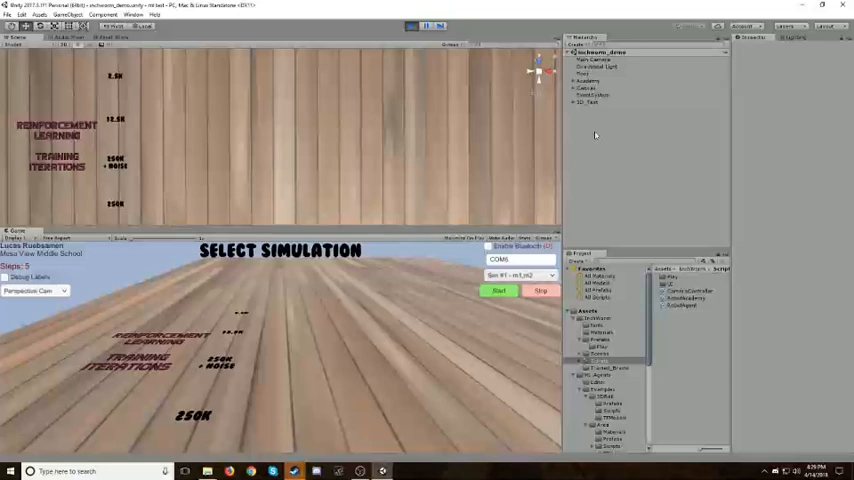
mouse_move(462, 145)
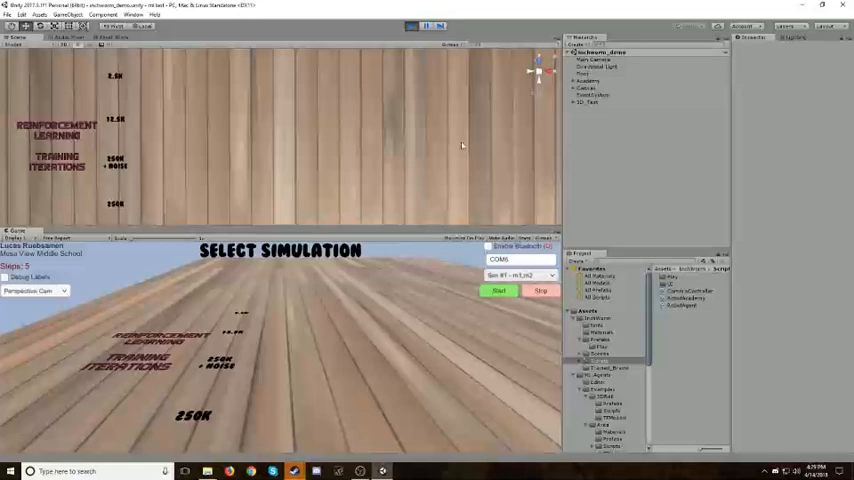
mouse_move(134, 207)
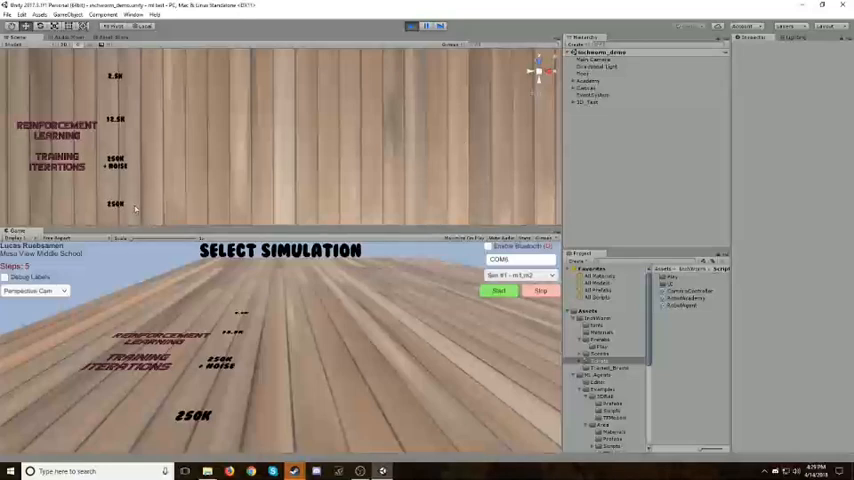
mouse_move(478, 166)
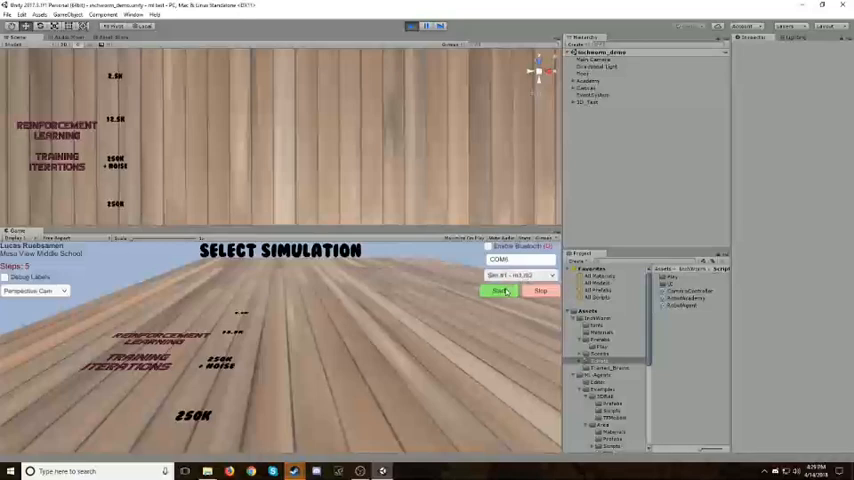
Step: Launch Sim #1 with the green Start button so the inchworm robots crawl their rows
click(498, 291)
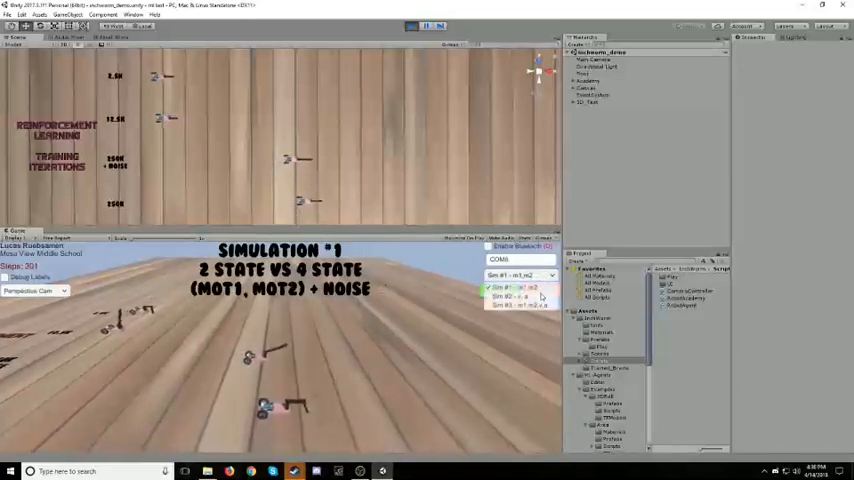
Step: Select and start Sim #2, then select and start Sim #3 (4 vs 6 state, with noise)
click(518, 302)
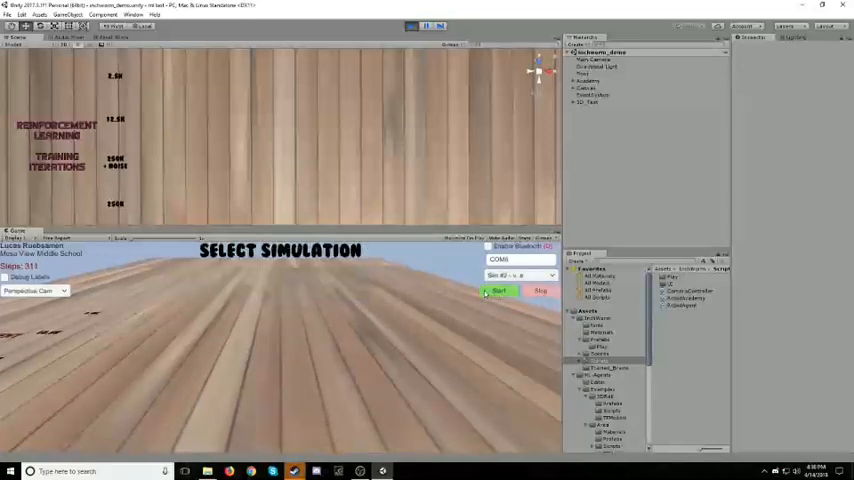
click(498, 290)
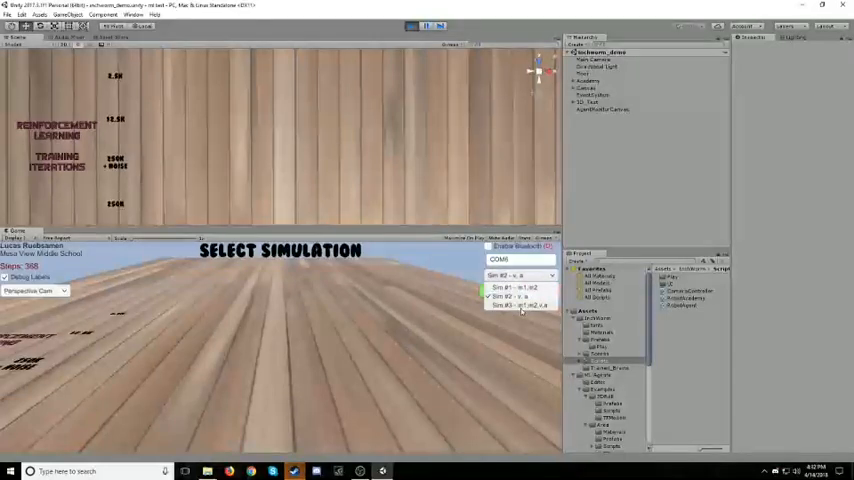
click(520, 296)
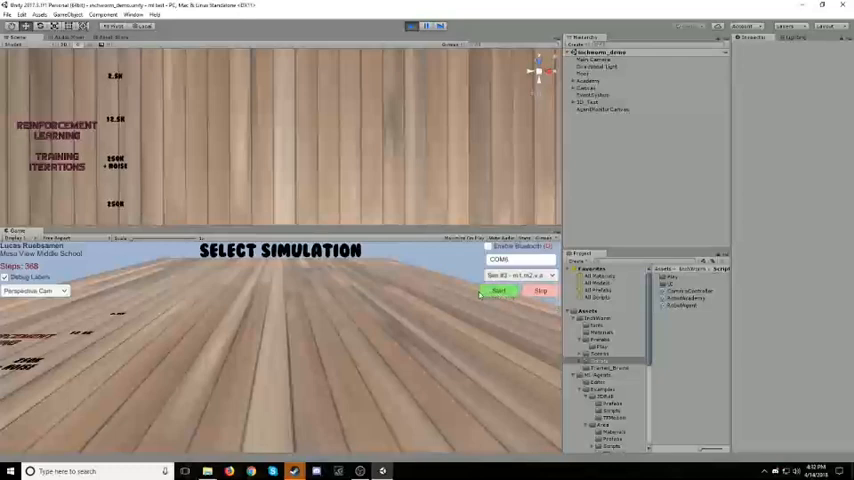
click(498, 290)
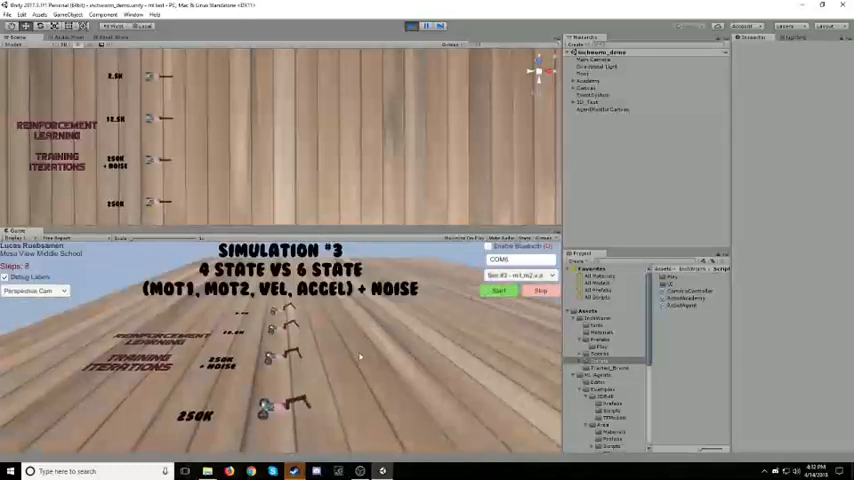